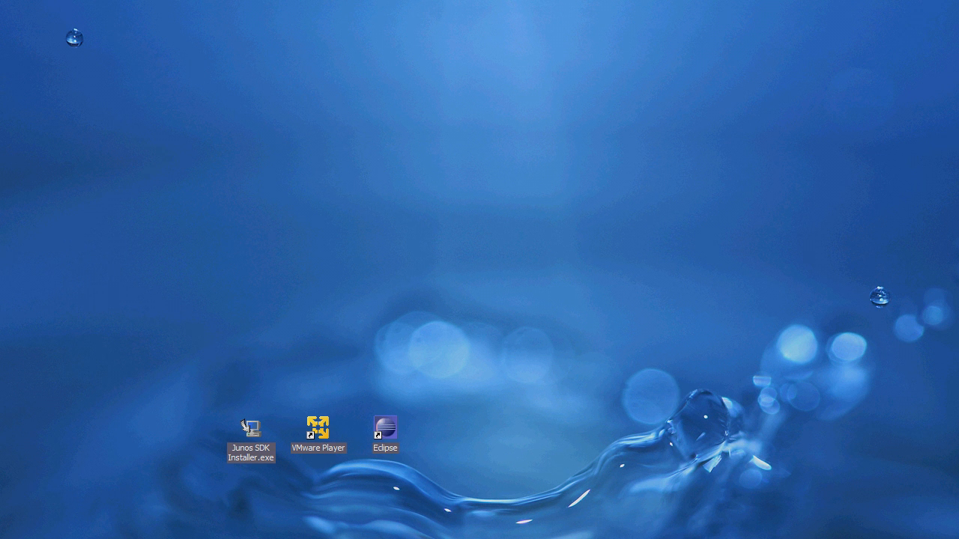
Launch the Eclipse Junos SDK workbench from the desktop shortcut.
double_click(385, 427)
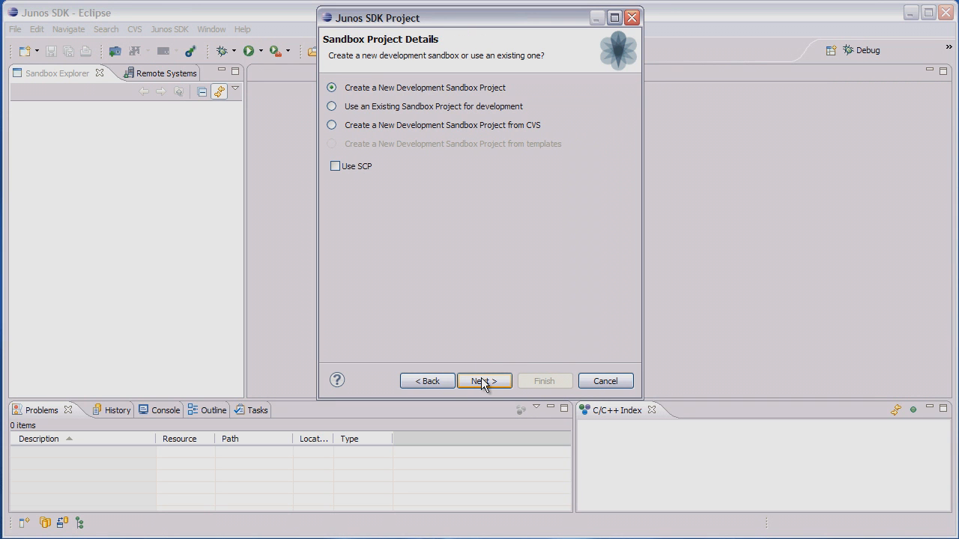
Create a new development sandbox project 'demo' on 11.1R1.14 using the jnx-example application.
click(482, 380)
text(demo)
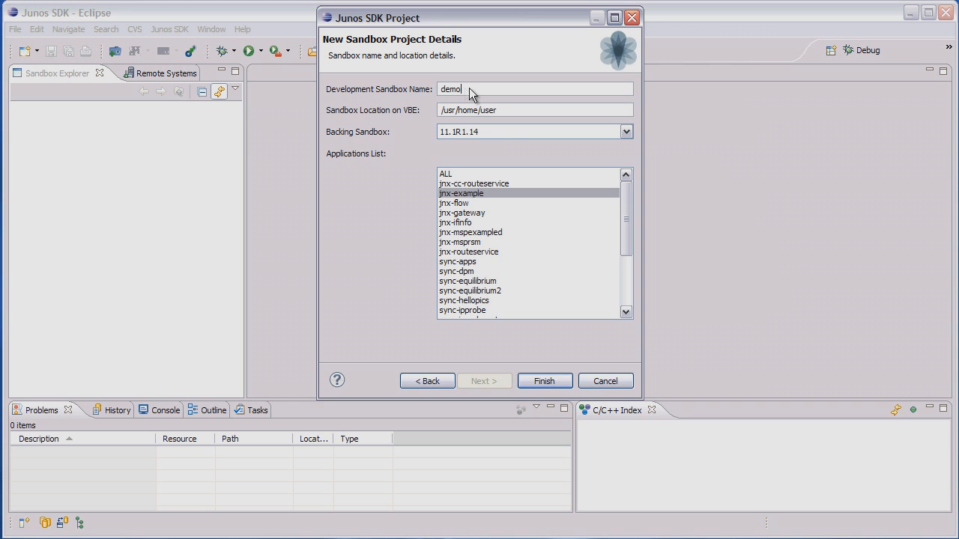
click(543, 380)
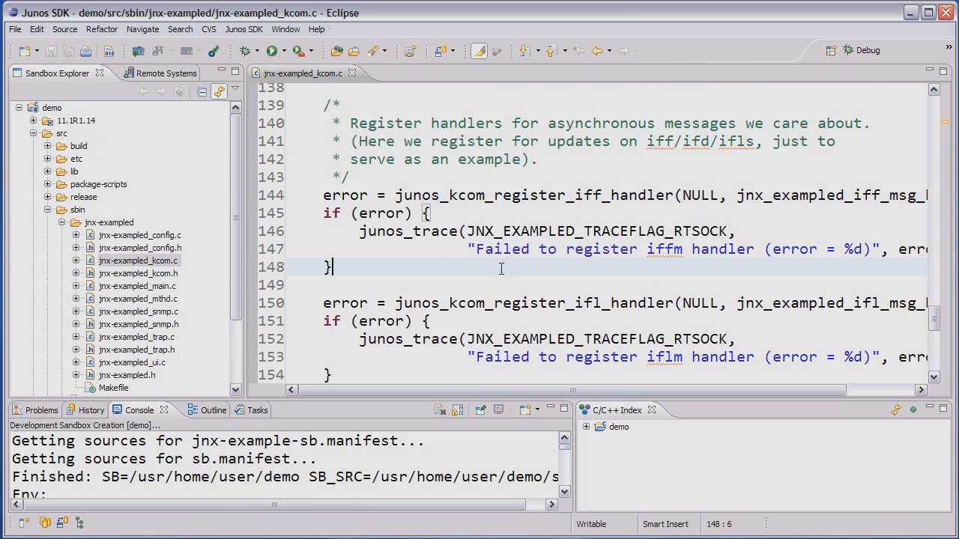
Add a junos_kcom_gencfg() call in jnx-exampled_kcom.c.
text(junos_kcom_gencfg())
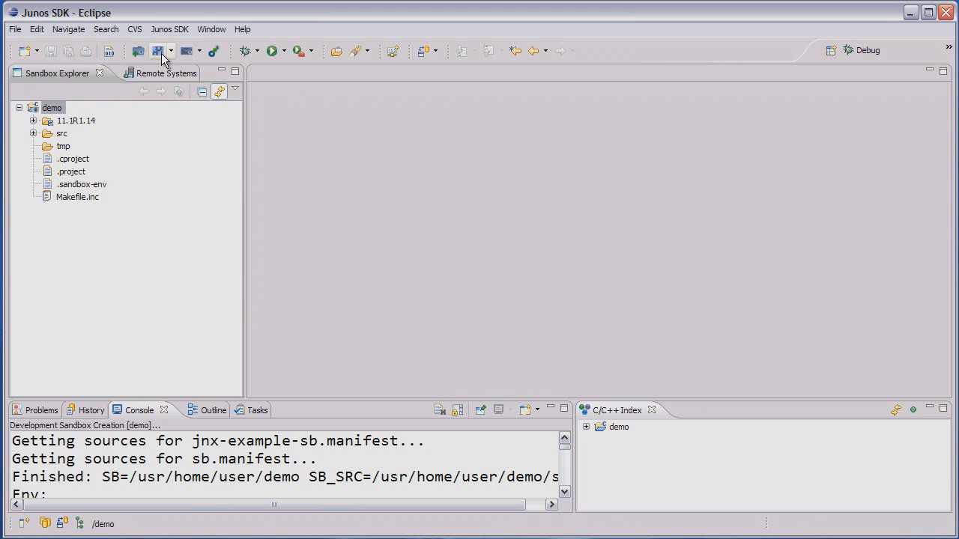
Build the demo sandbox and reveal the jnx-exampled binary under obj-i386 > sbin.
click(159, 51)
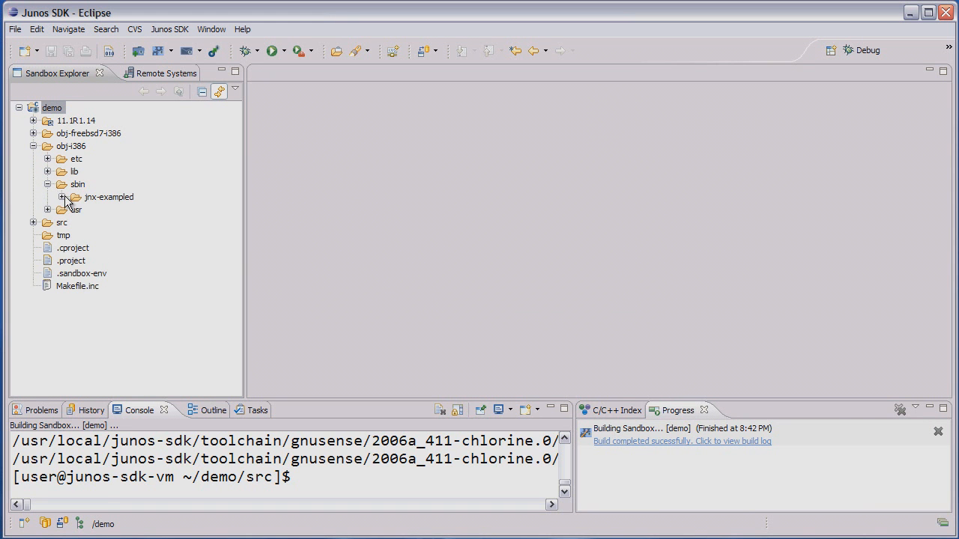
click(33, 147)
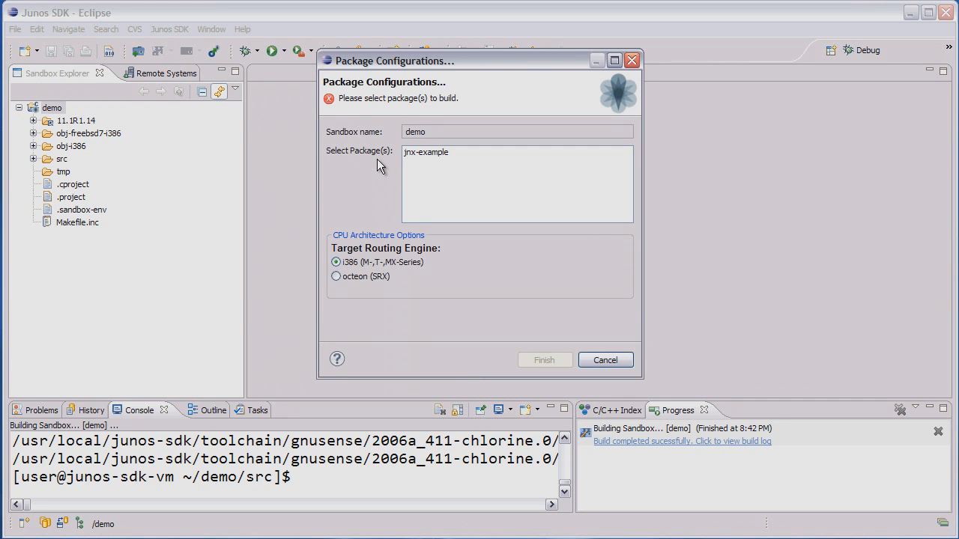
Select jnx-example as the package to build for the i386 routing engine.
click(545, 359)
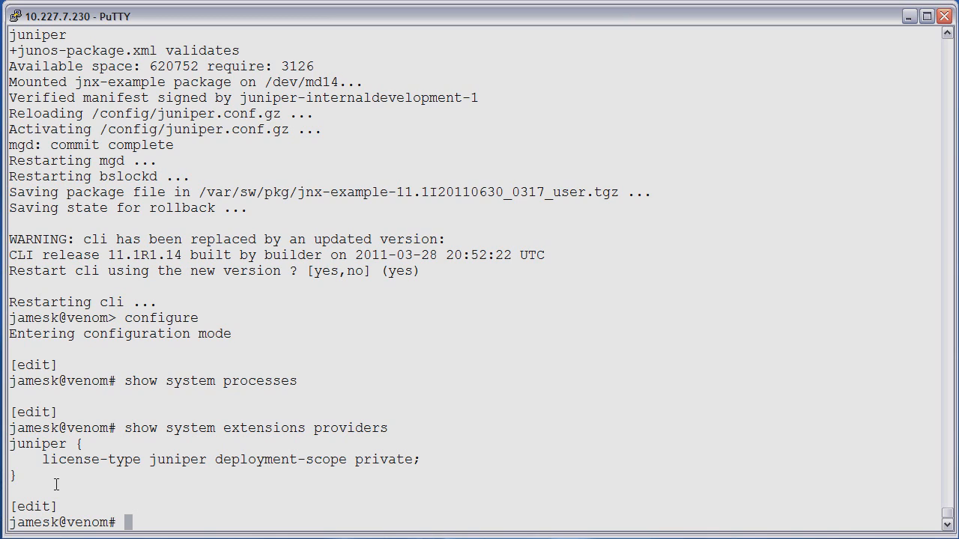
Add 'set jnx-example jnx-example-data' to the router's candidate configuration.
text(set jnx-example jnx-example-data)
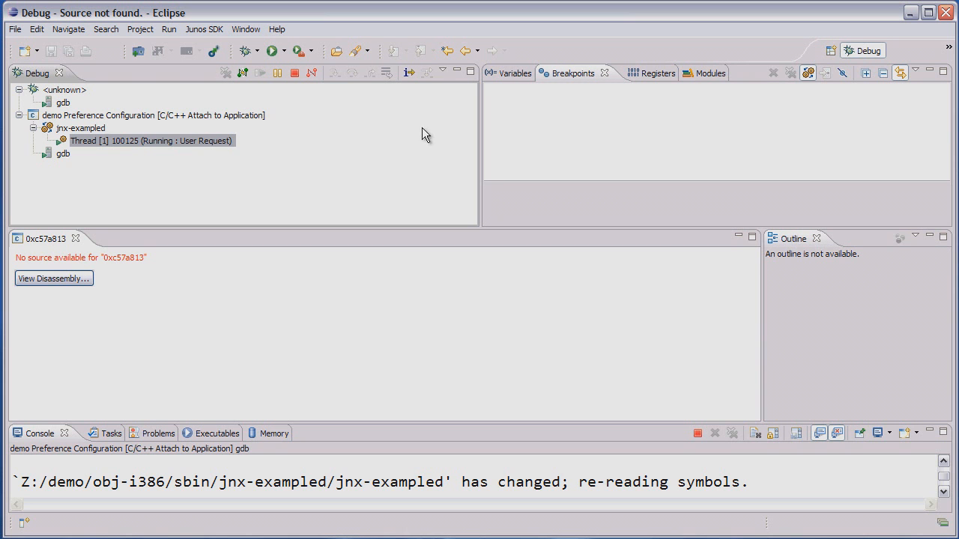
Switch Eclipse from the Debug perspective back to the Junos SDK perspective.
click(830, 51)
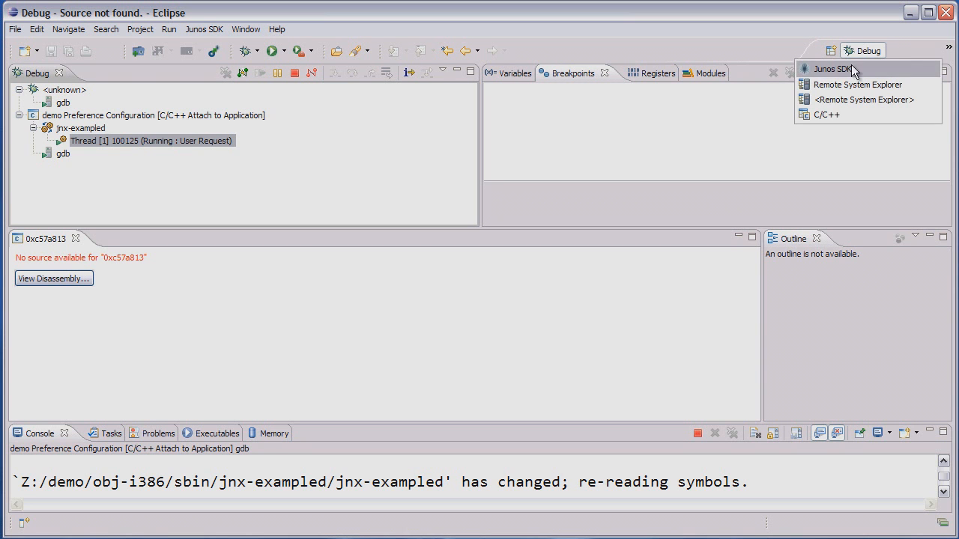
click(831, 69)
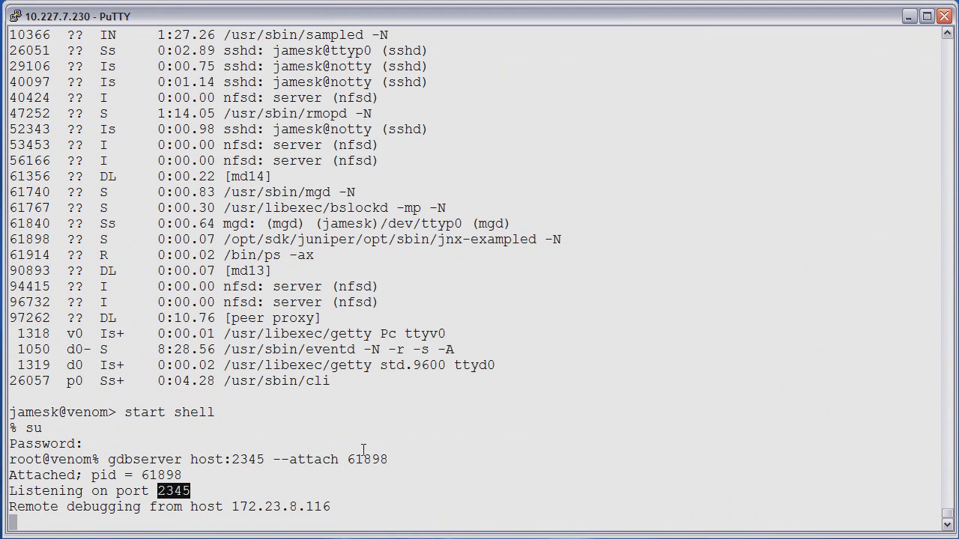
mouse_move(382, 438)
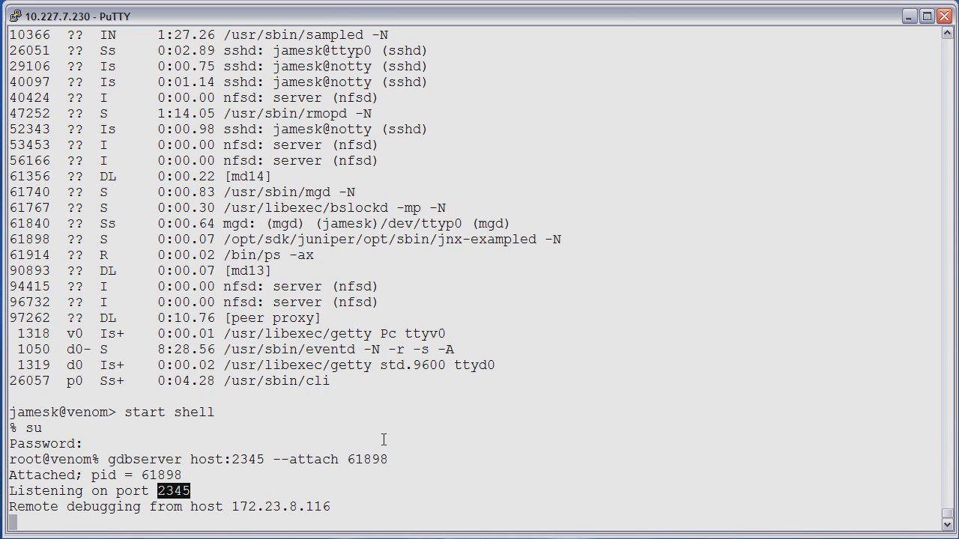